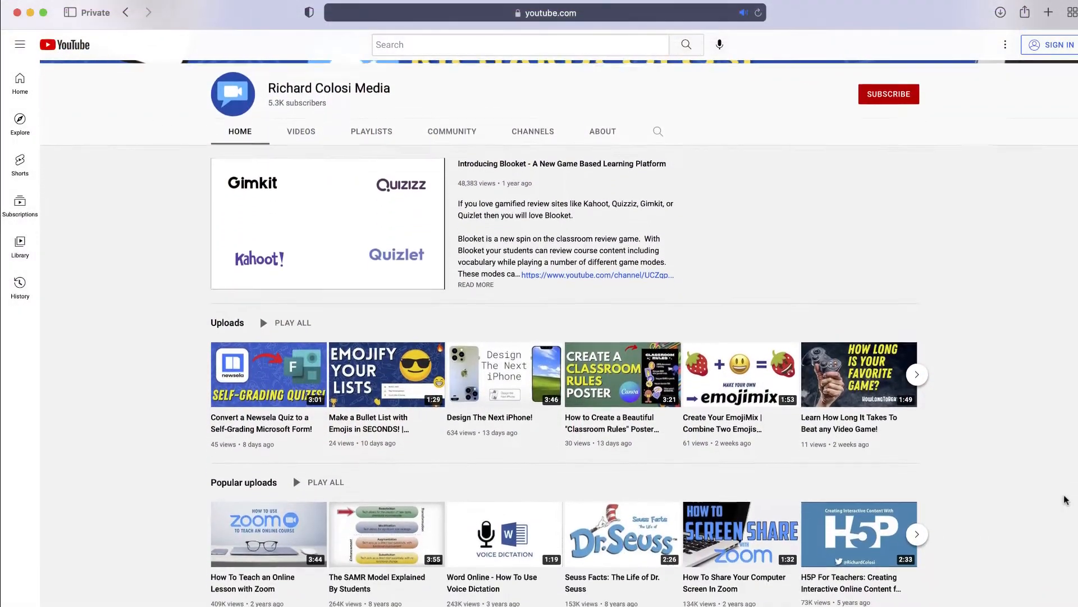
- Browse the Canva home page and search 'school newsletter' to create a new design
left_click(887, 95)
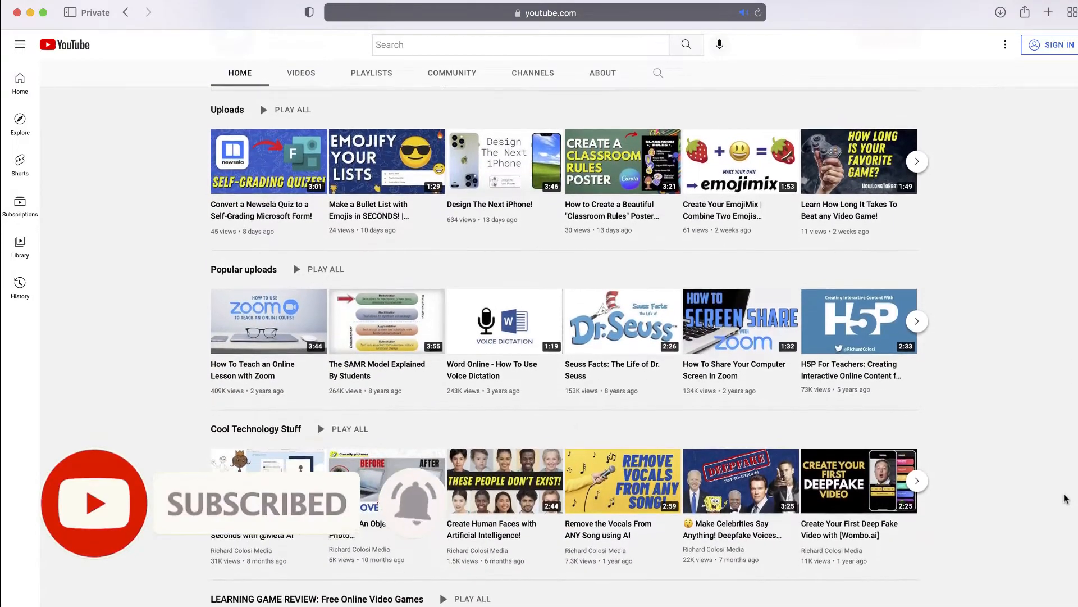
scroll("down", 3)
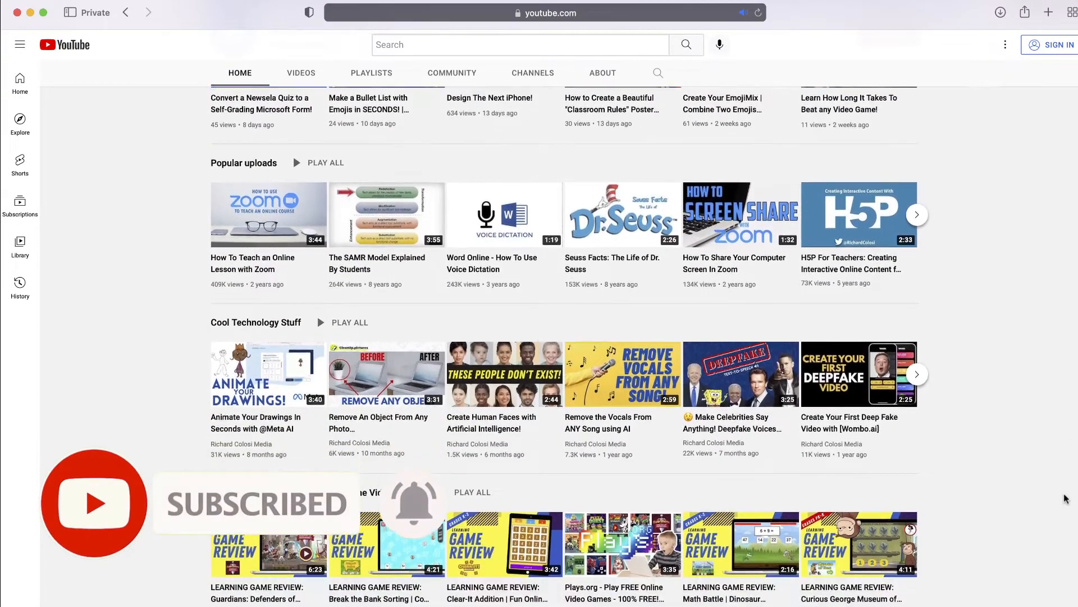
scroll("down", 3)
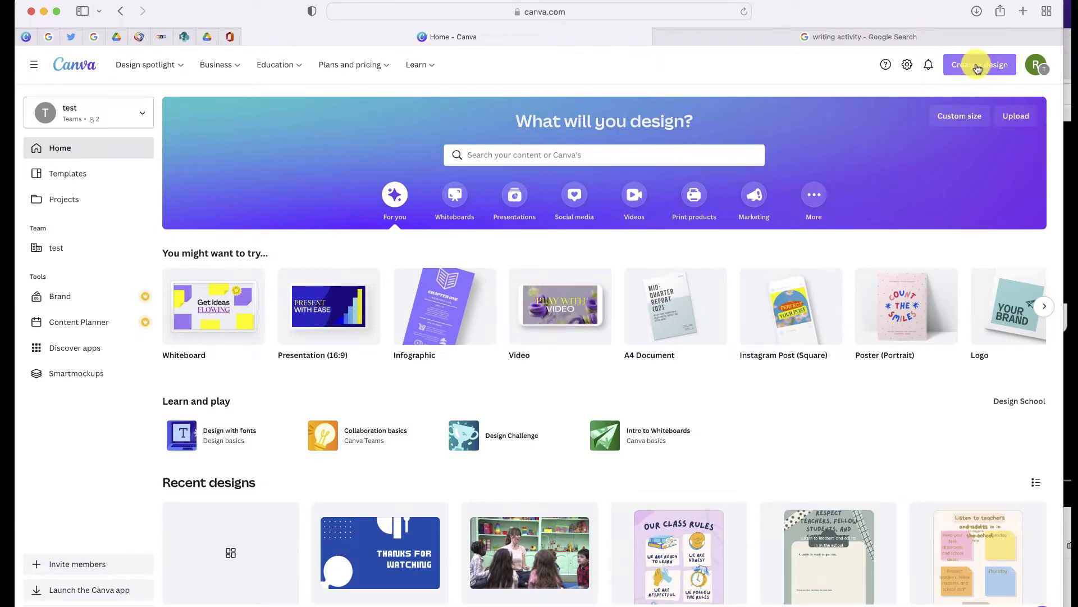
left_click(979, 64)
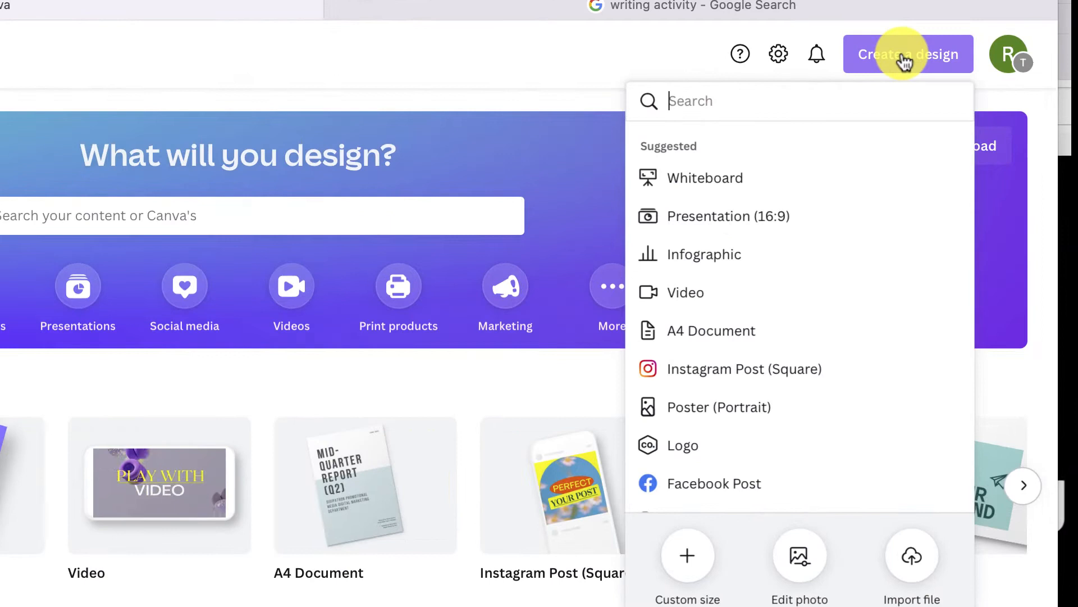
type("school newsletter")
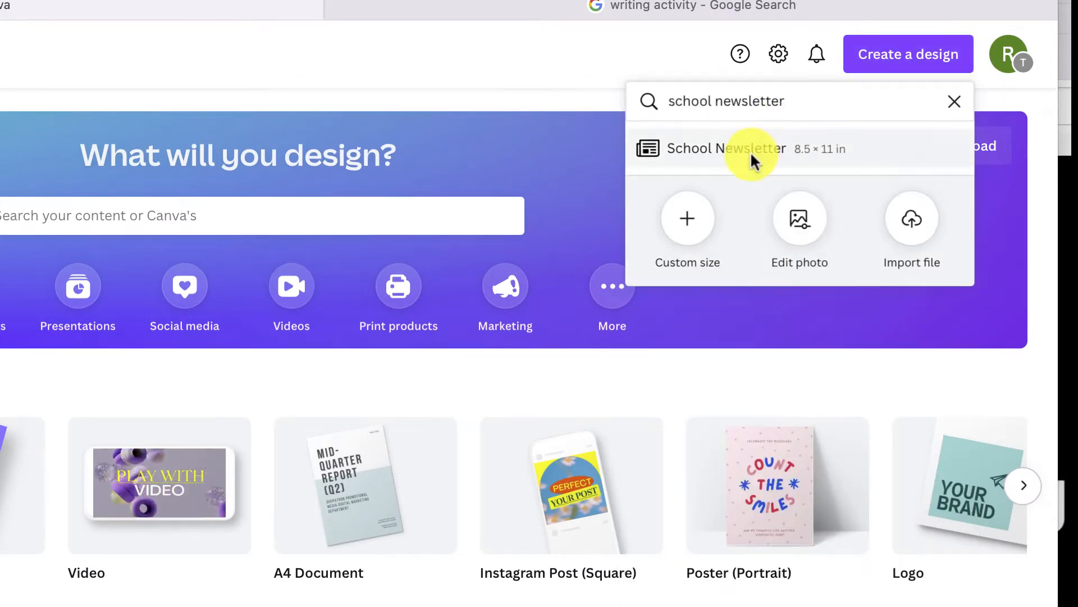
- Create an 8.5 × 11 in School Newsletter design and apply a Classroom Newsletter template
left_click(726, 149)
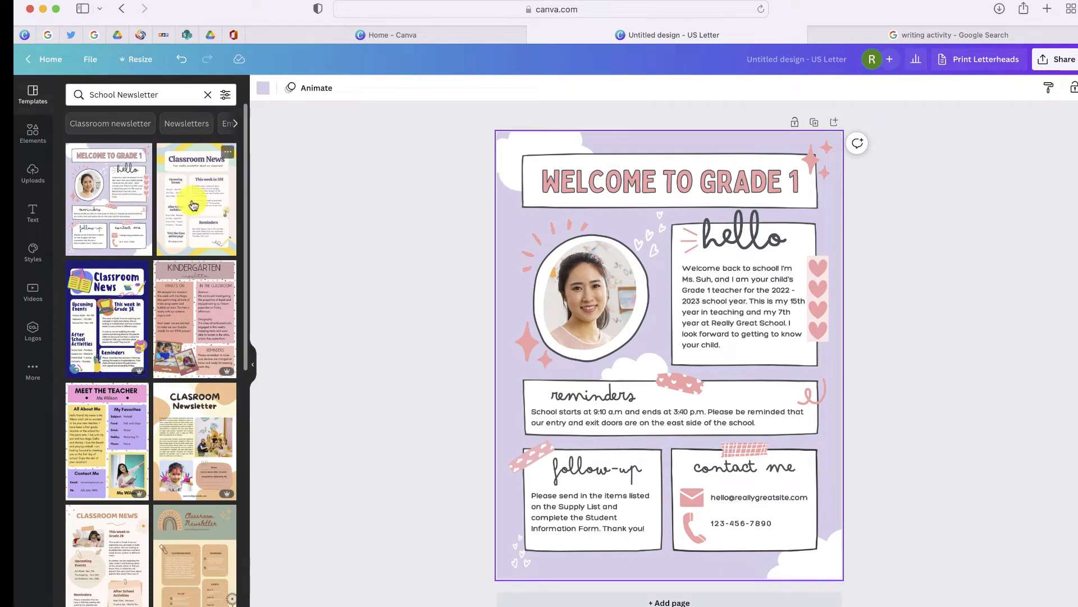
left_click(106, 321)
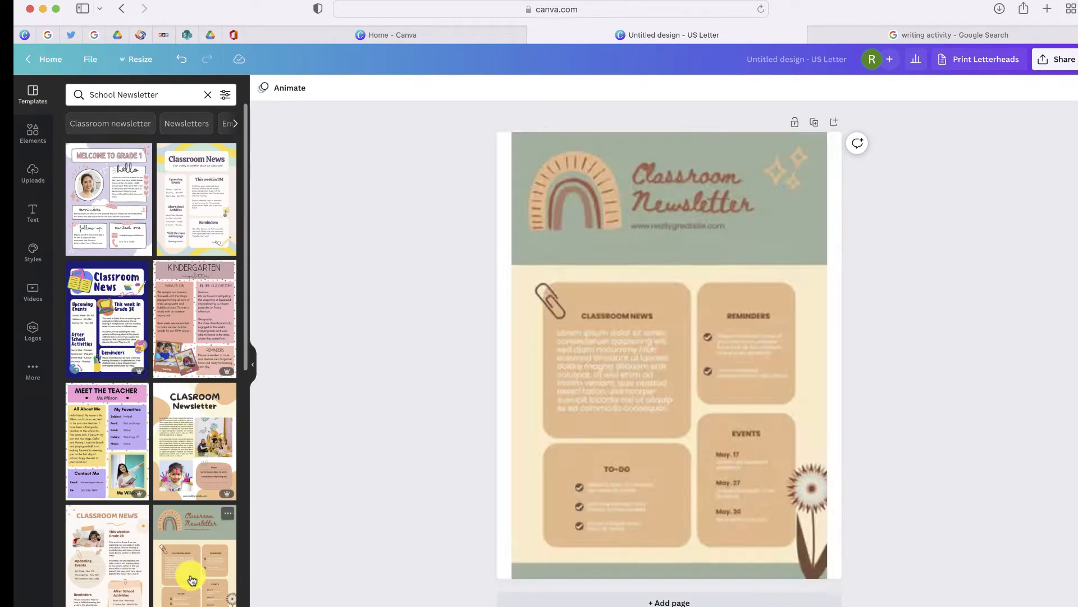
- Apply the Ms. Wilson's Classroom News template and change its pink background to dark red
left_click(108, 415)
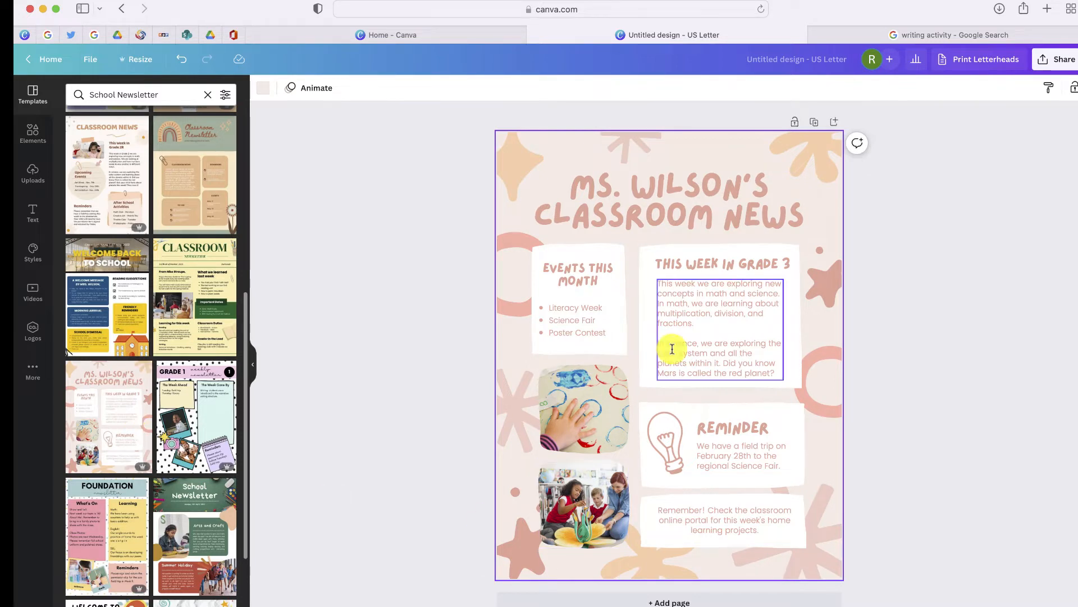
left_click(717, 313)
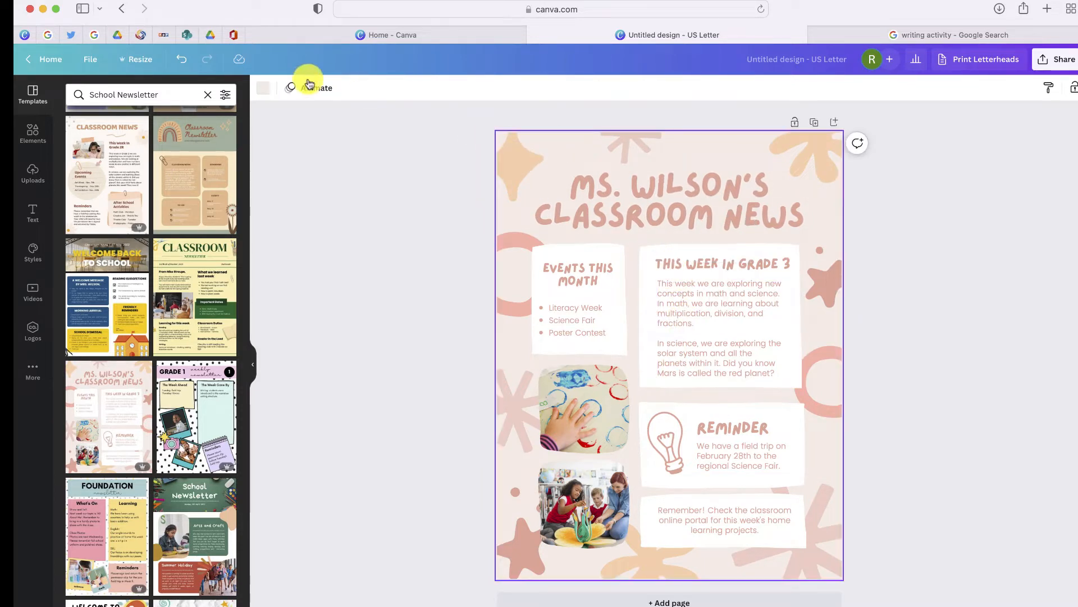
left_click(263, 87)
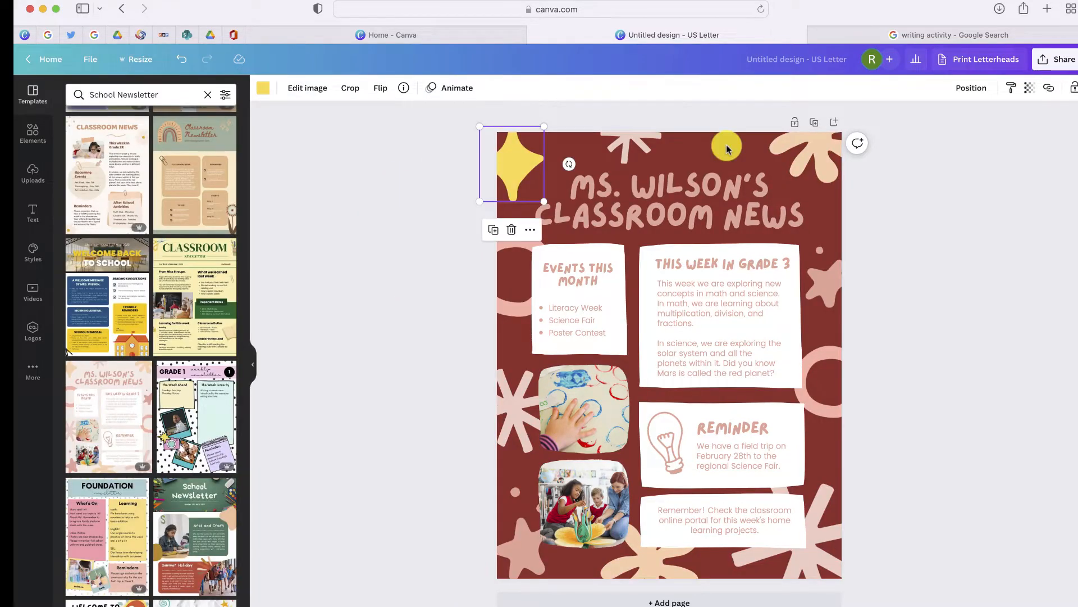
- Search Elements for books and place a book stack in the lower-right corner
left_click(32, 133)
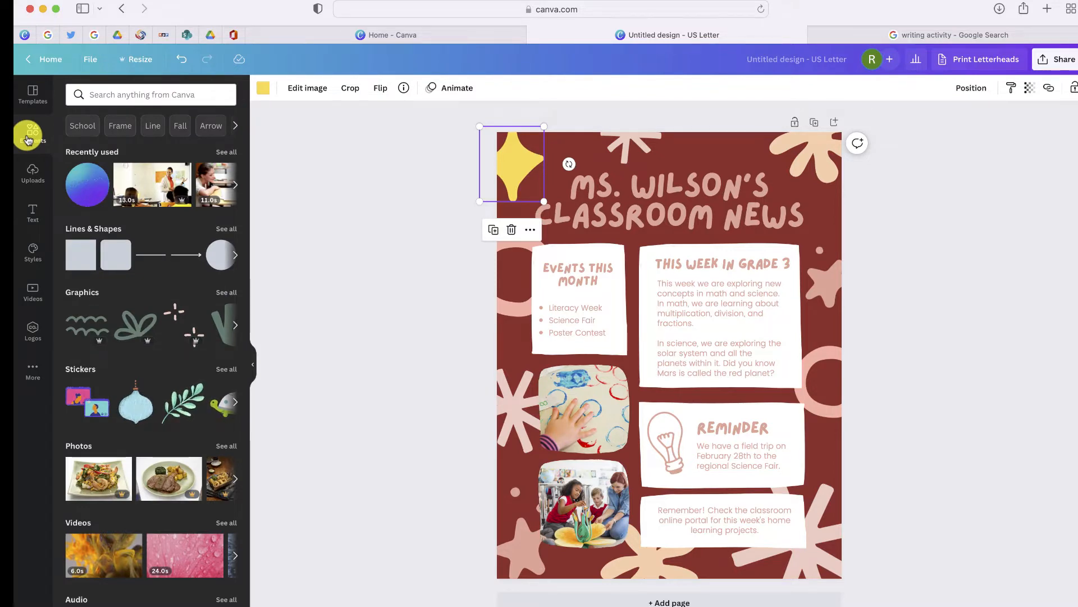
type("books")
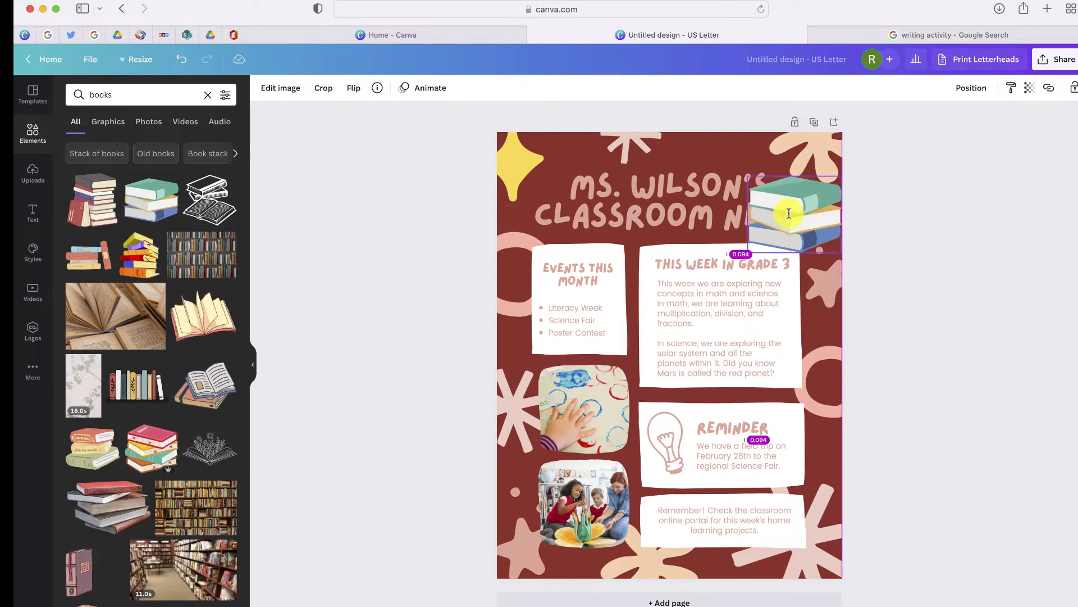
left_click_drag(794, 213, 816, 547)
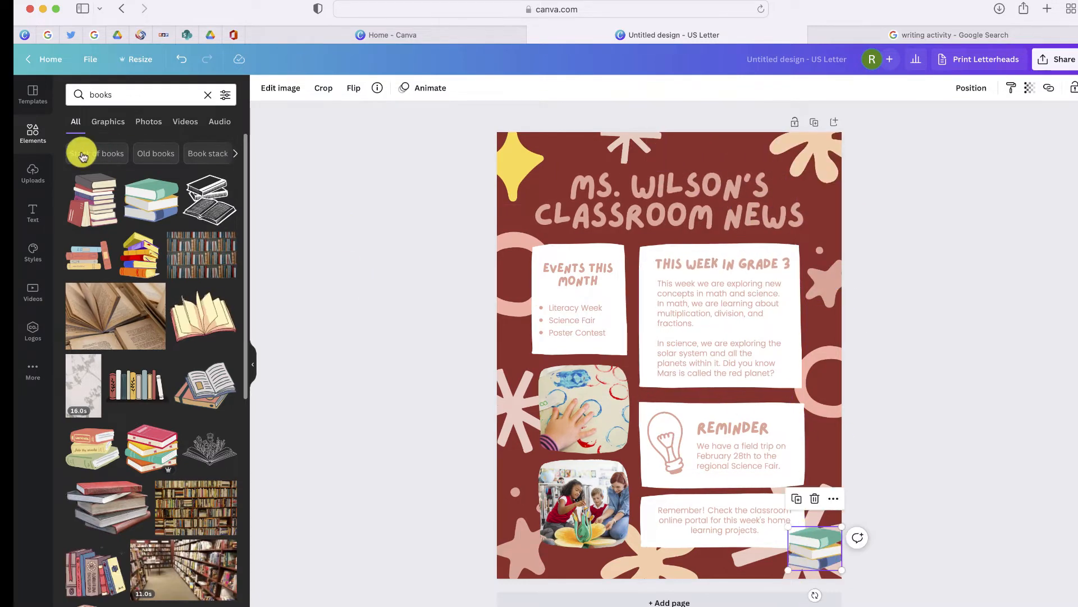
- Replace the lower-left photo with an uploaded classroom picture from Uploads
left_click(33, 172)
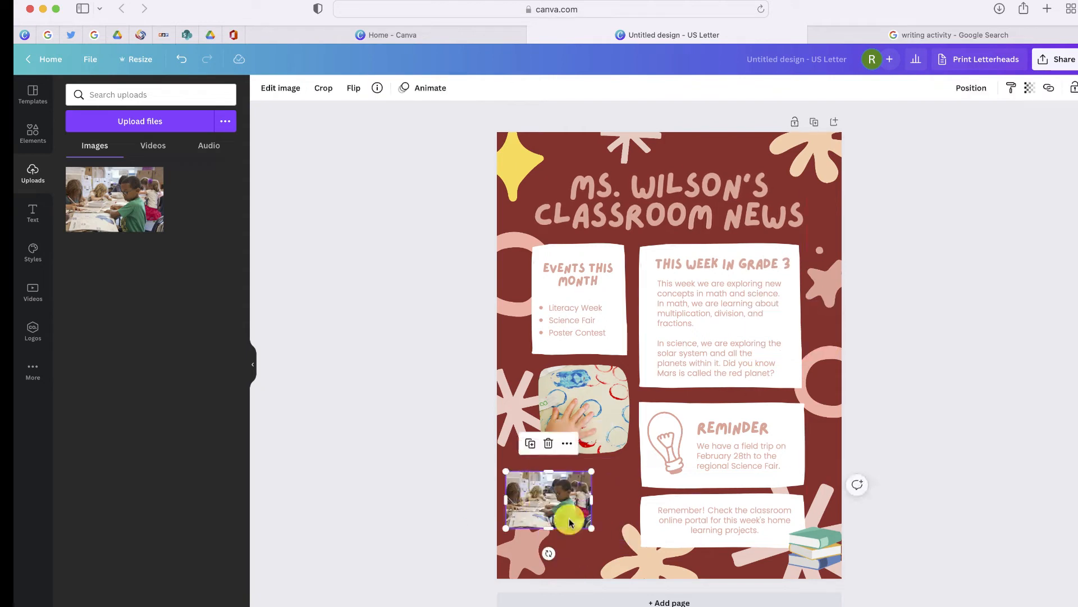
left_click(363, 301)
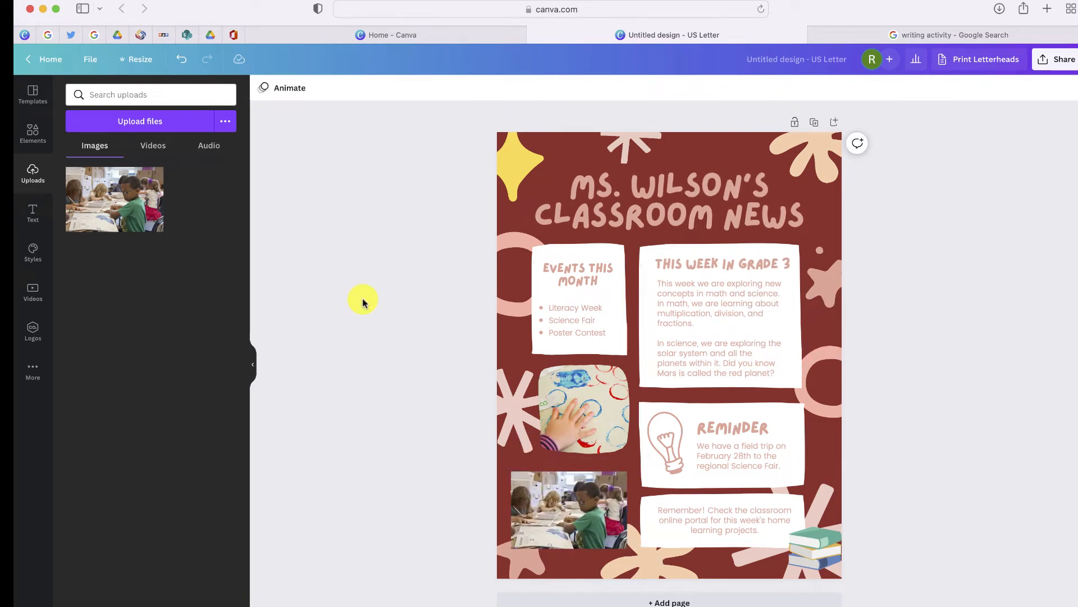
- Review the download file types in Share, noting PDF Print as a format
left_click(1058, 59)
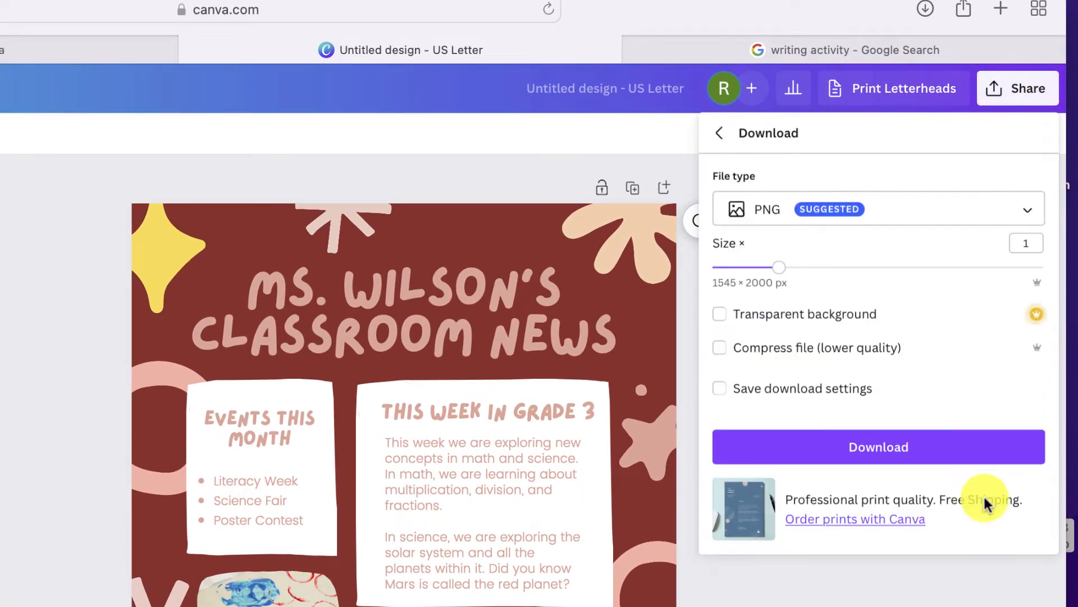
left_click(878, 209)
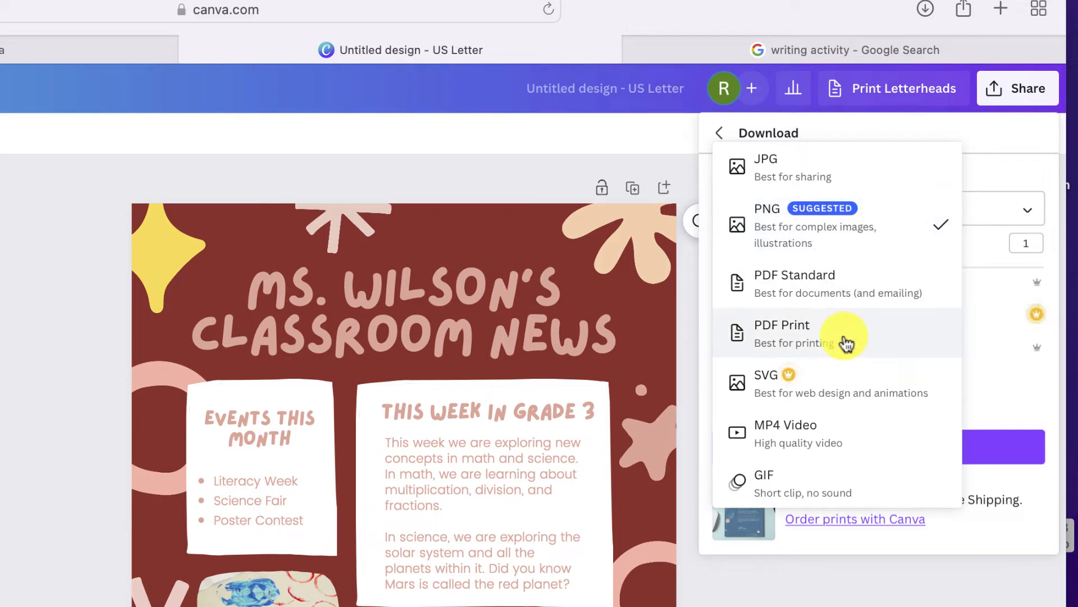
left_click(719, 132)
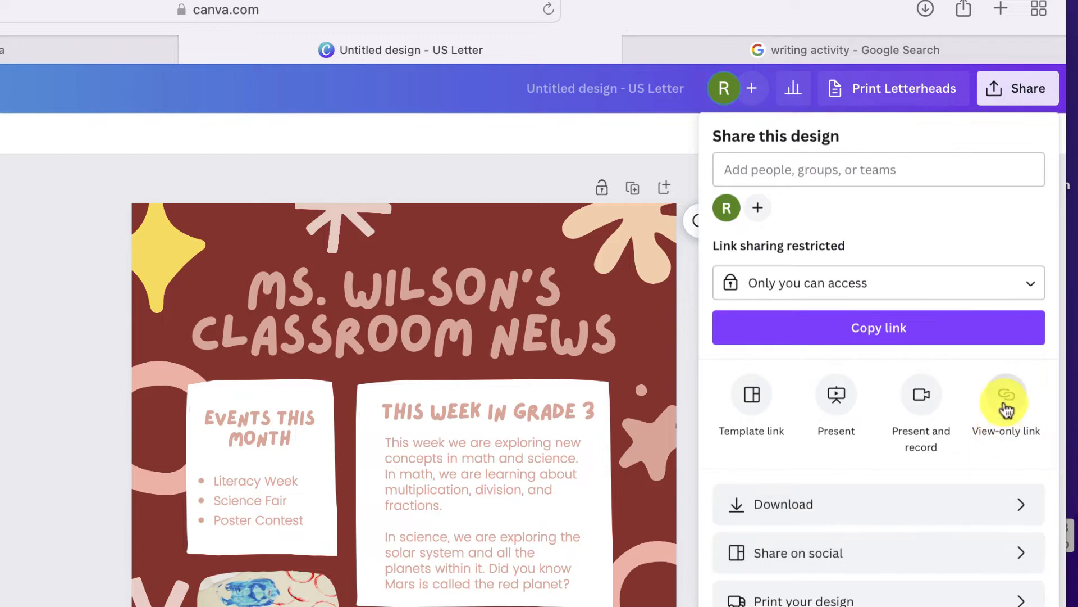
- Generate a view-only link to the newsletter and copy it
left_click(1006, 394)
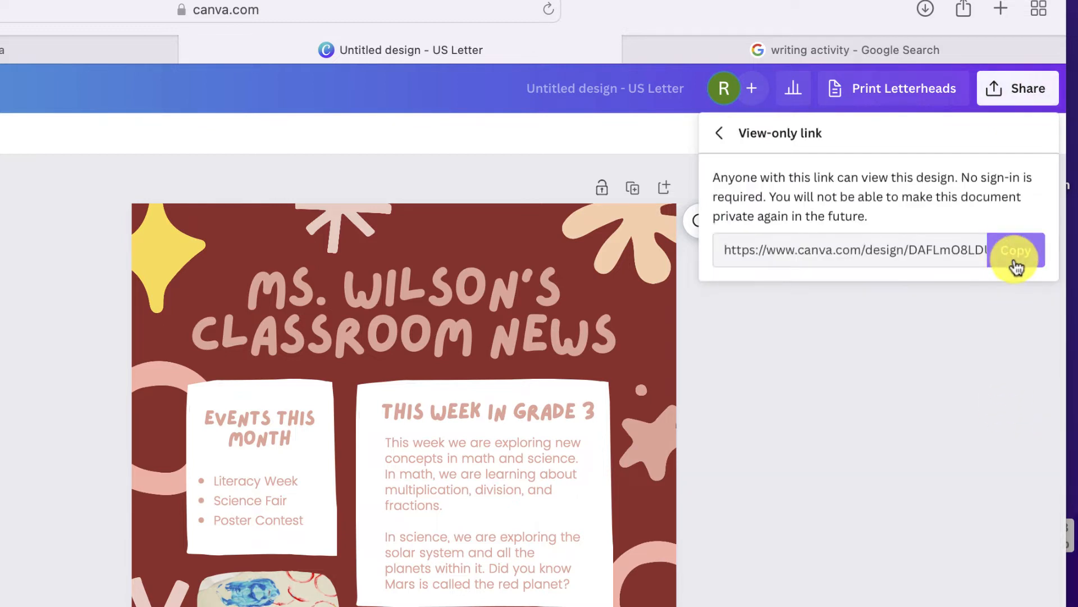
left_click(1016, 249)
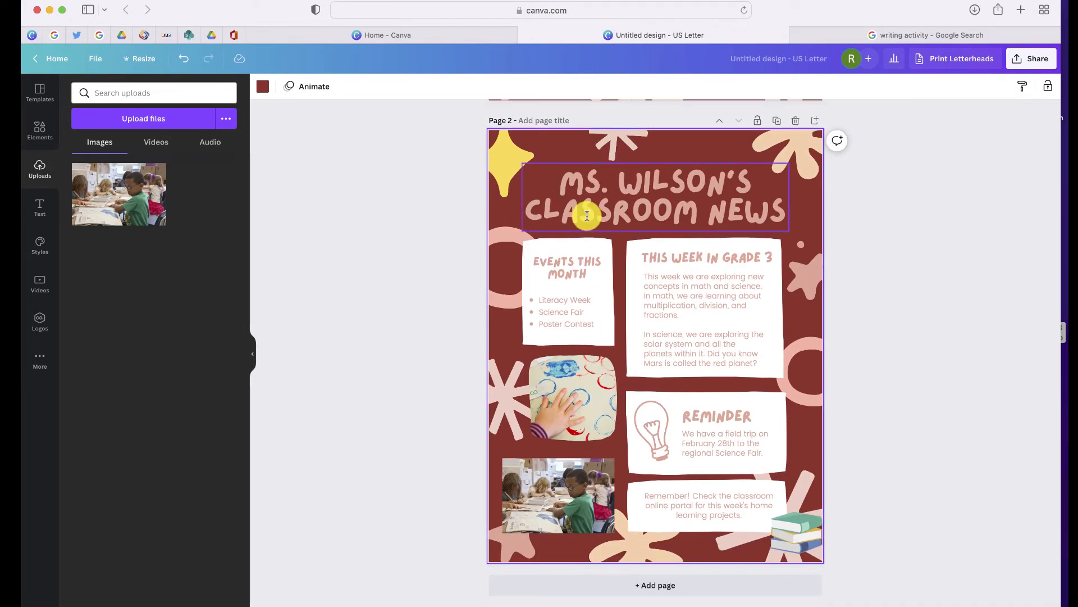
- Fill page 3 with a different Classroom News template featuring a fun fact and field trip
scroll("down", 3)
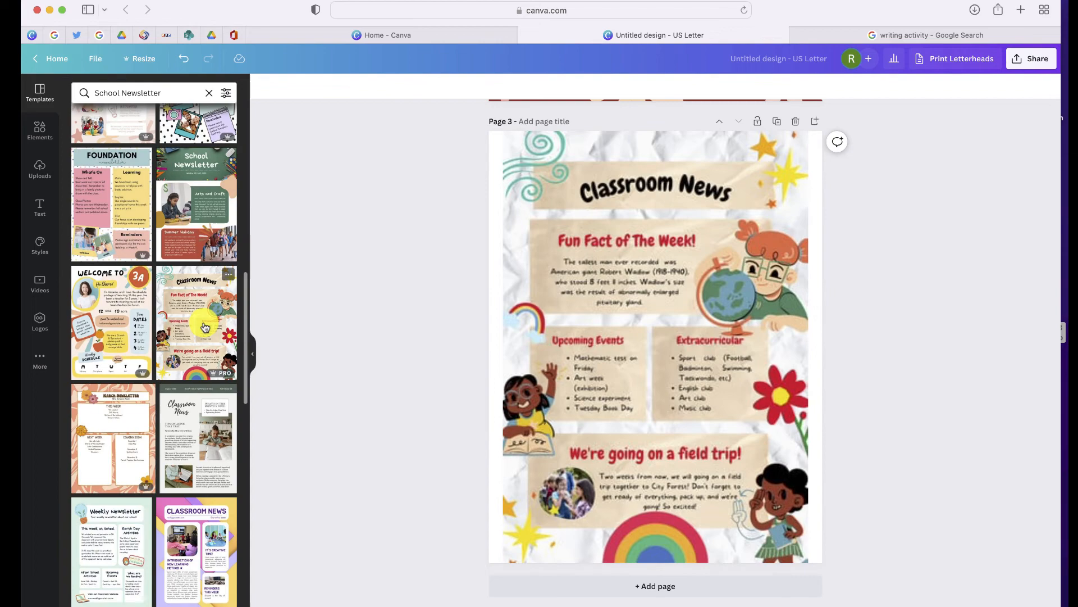
left_click(654, 343)
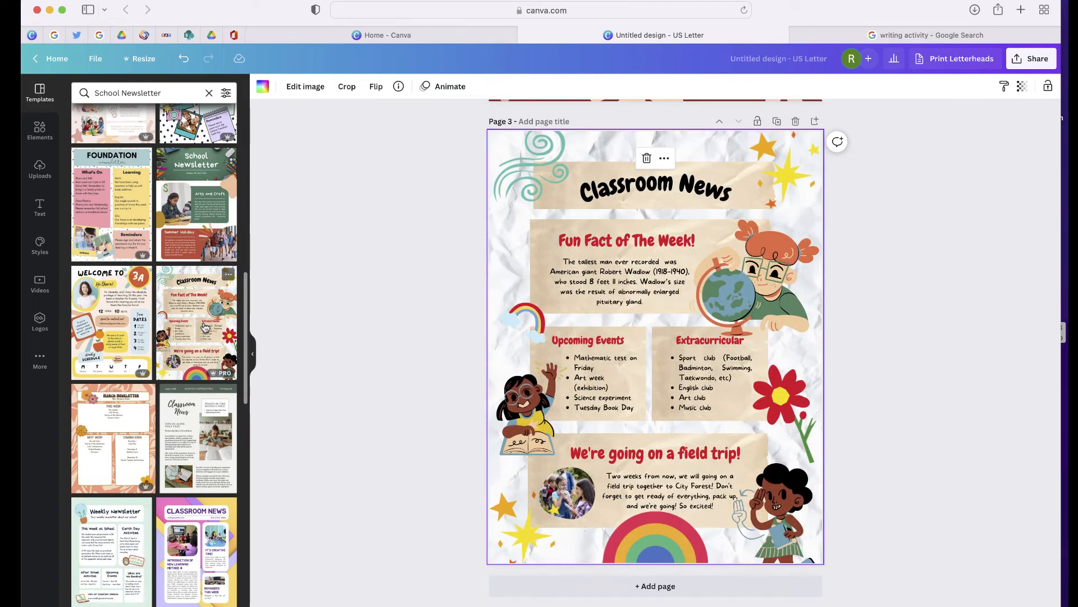